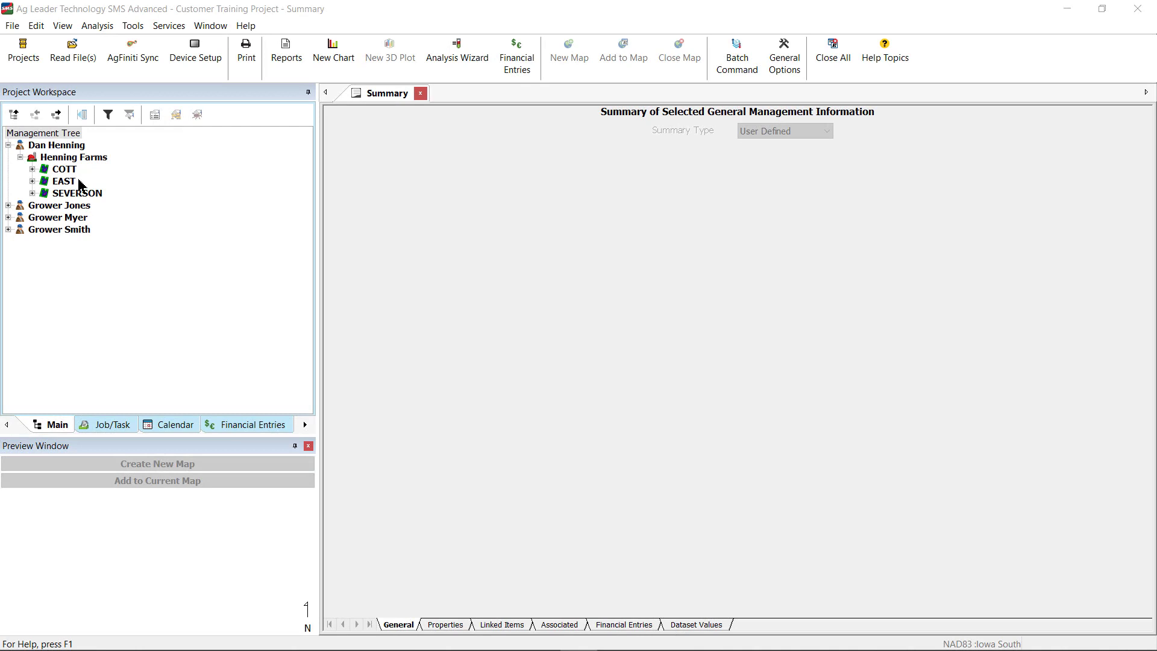
pyautogui.click(62, 181)
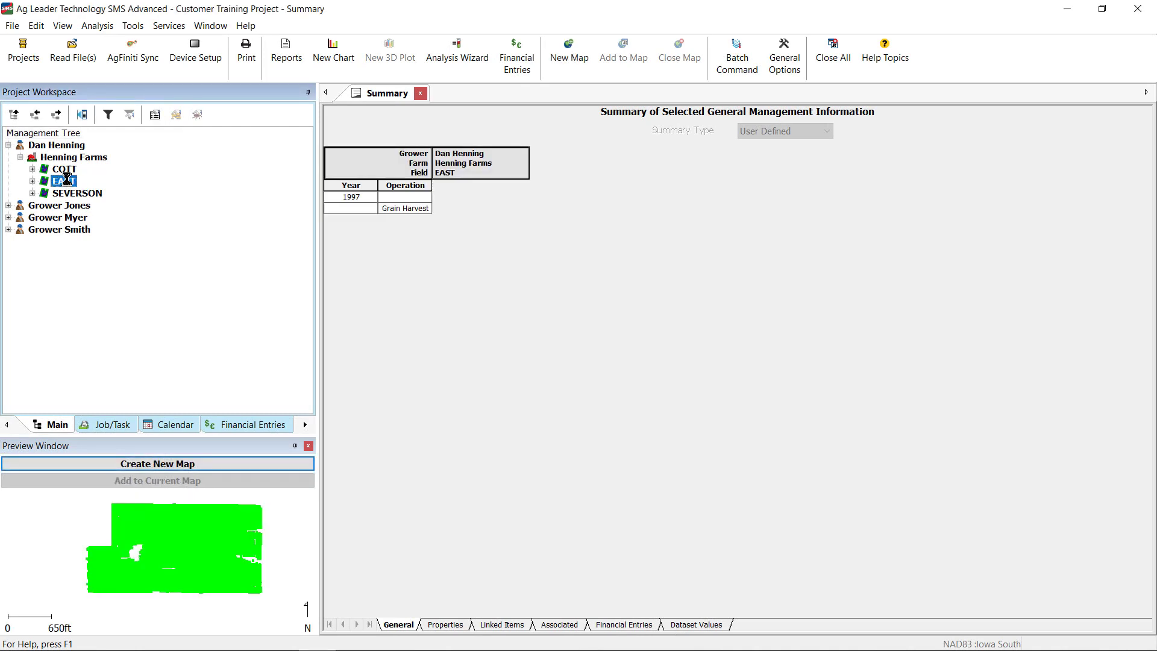
pyautogui.rightClick(65, 180)
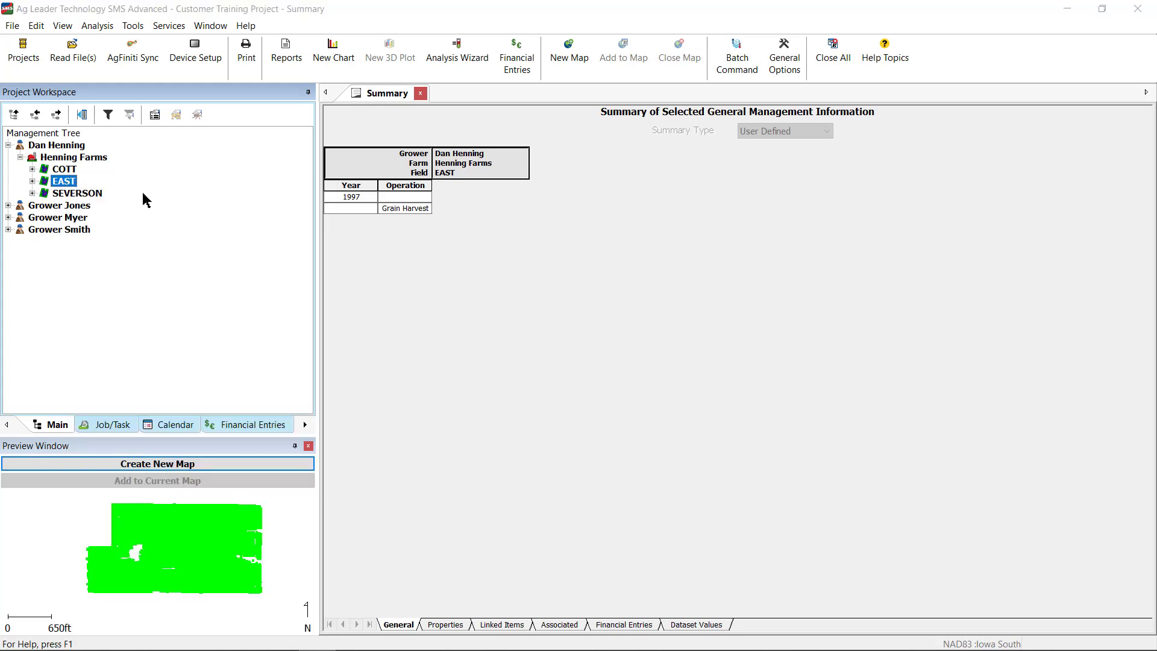
# Edit field EAST to set grower Miller Brothers and farm North Home
pyautogui.doubleClick(64, 181)
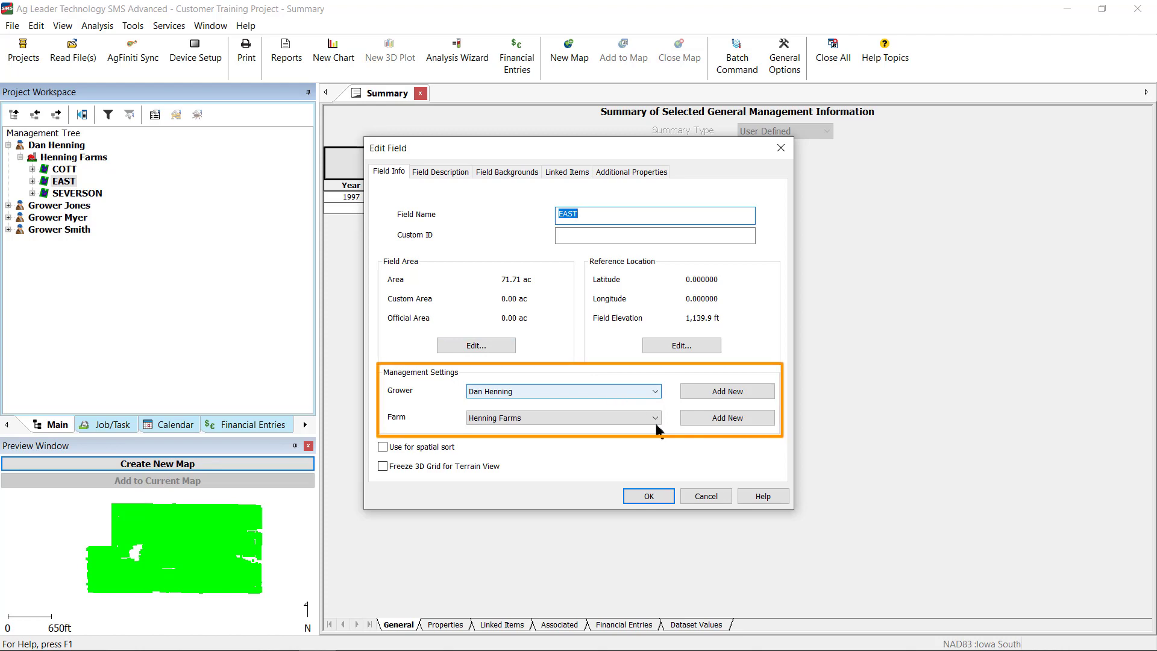
pyautogui.click(651, 391)
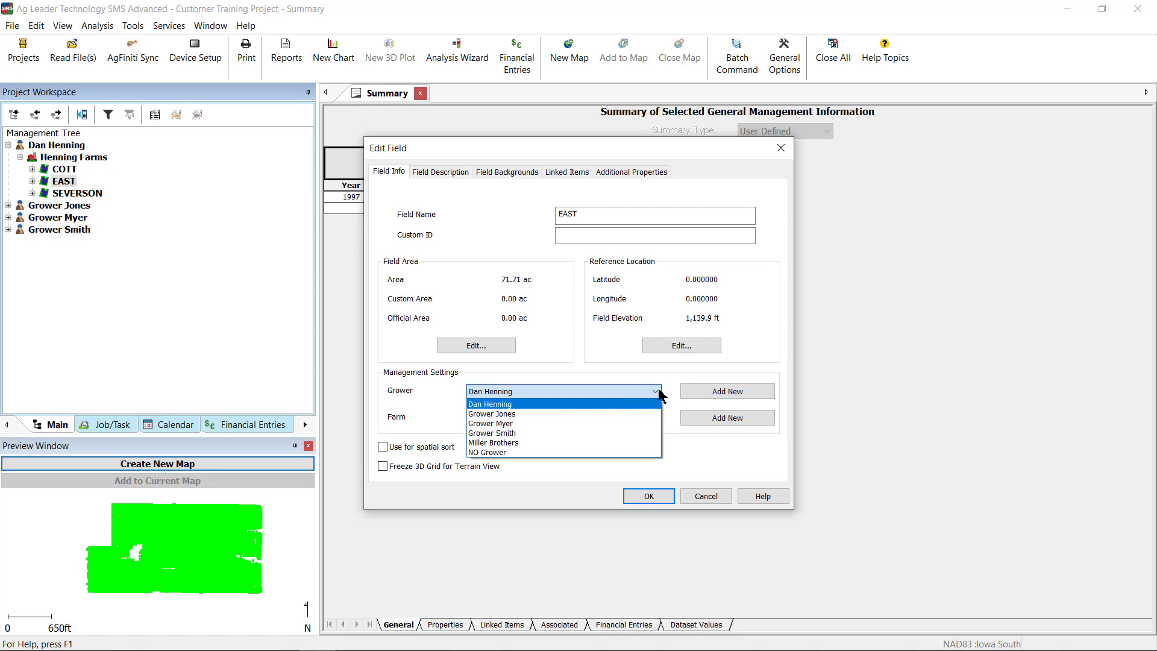
pyautogui.click(493, 443)
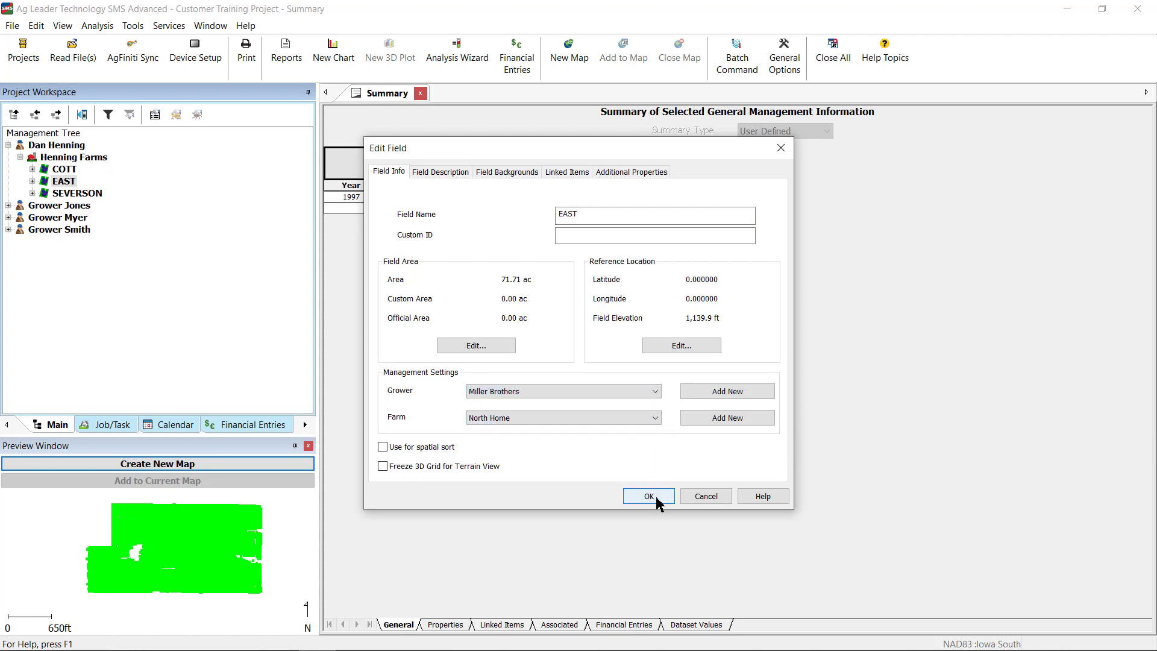
pyautogui.click(647, 495)
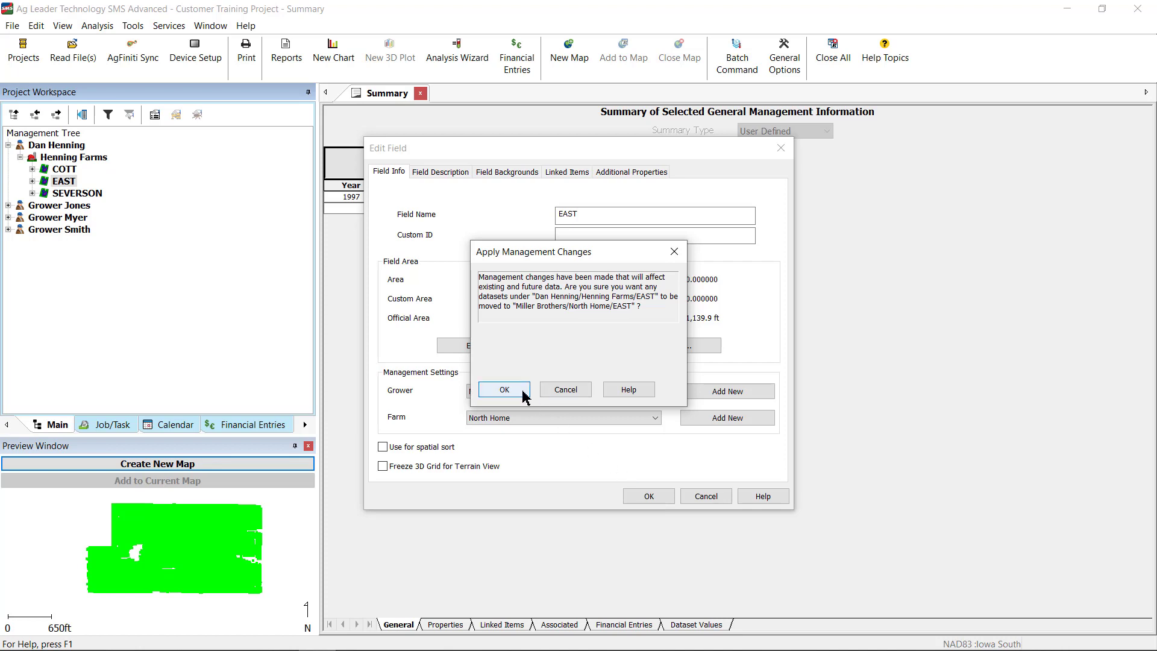
# Confirm moving EAST's datasets and expand Miller Brothers to see the relocated field
pyautogui.click(504, 388)
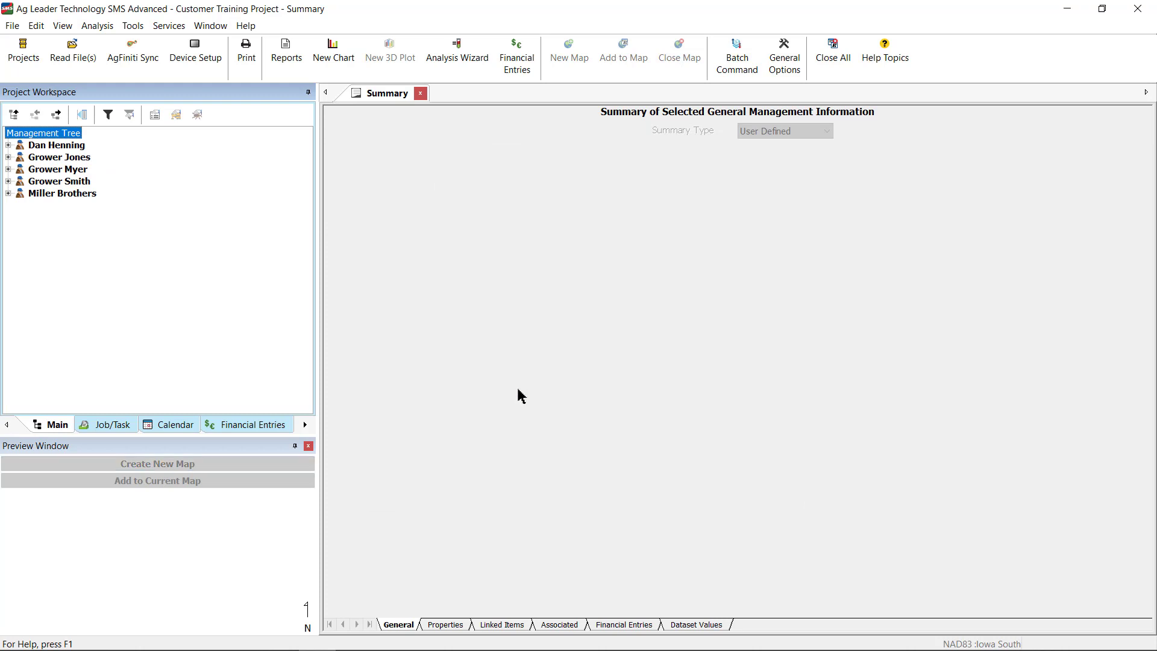
pyautogui.click(8, 193)
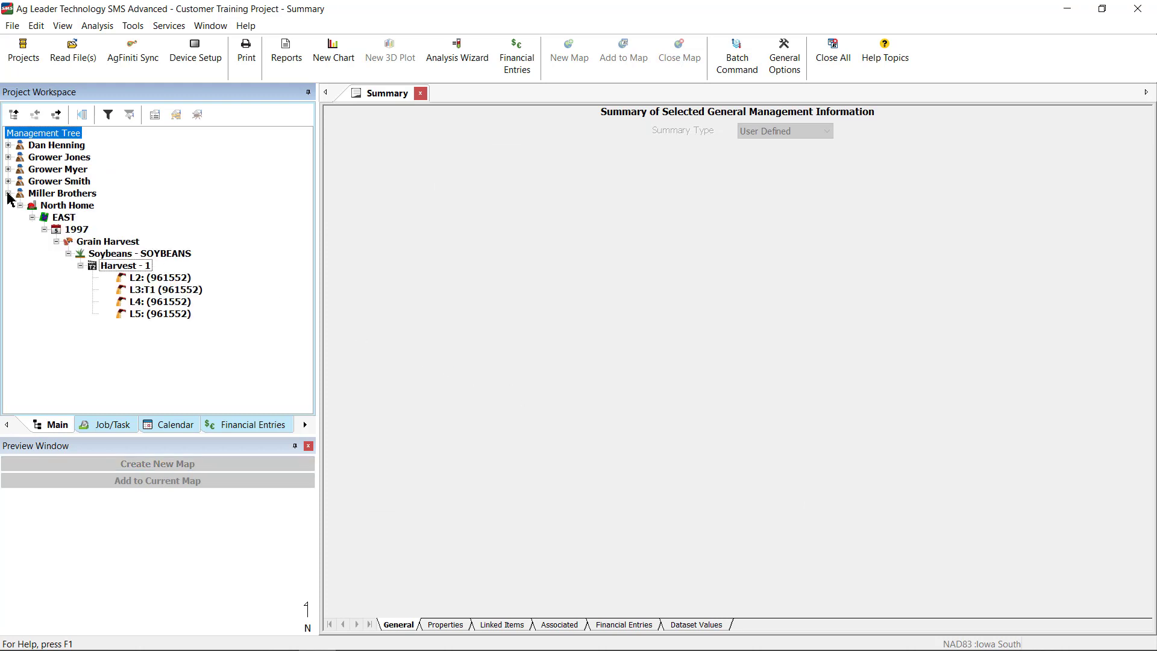